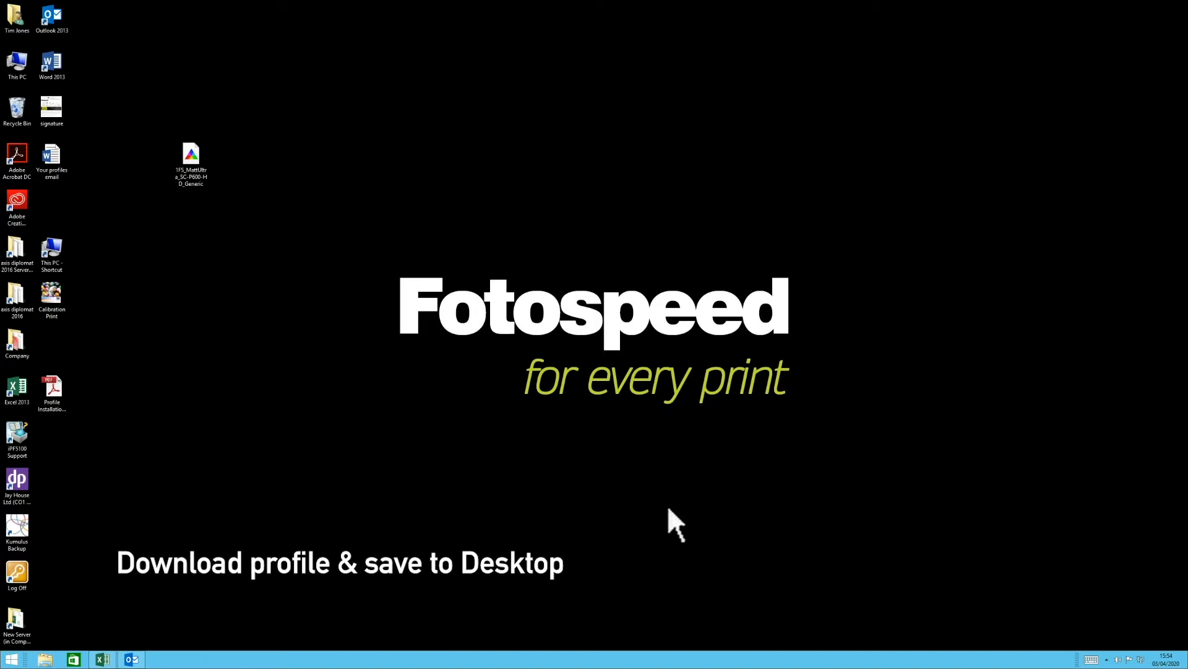
# Select the Fotospeed ICC profile on the desktop and show its context menu with Install Profile.
pyautogui.click(191, 156)
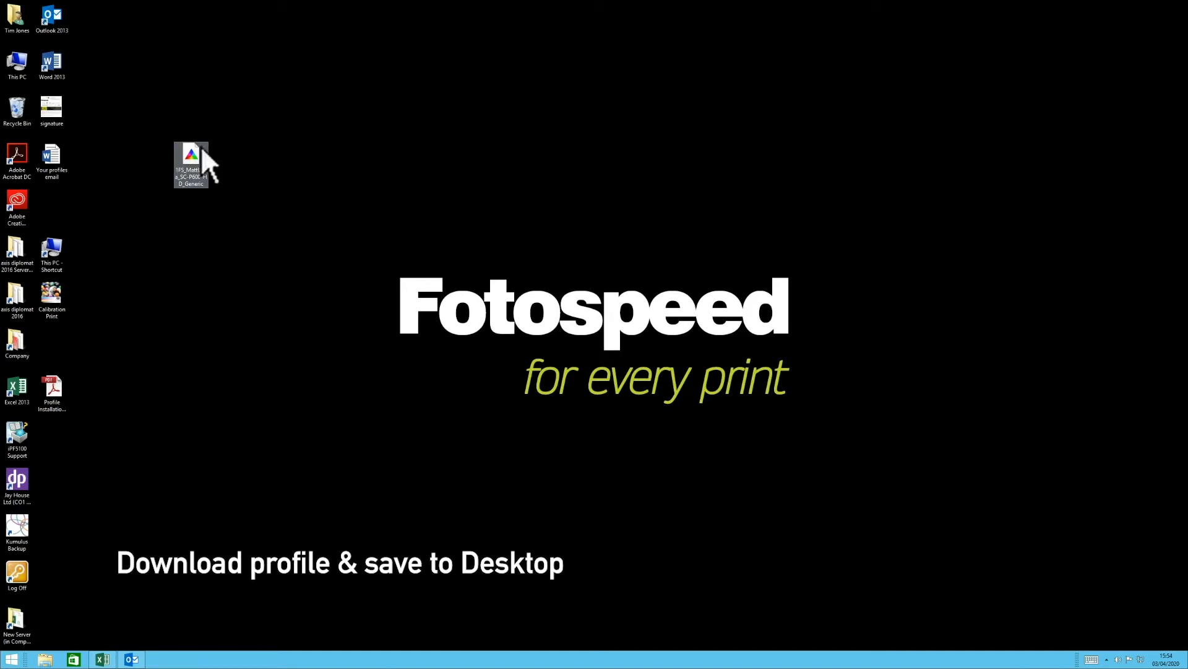
pyautogui.moveTo(205, 170)
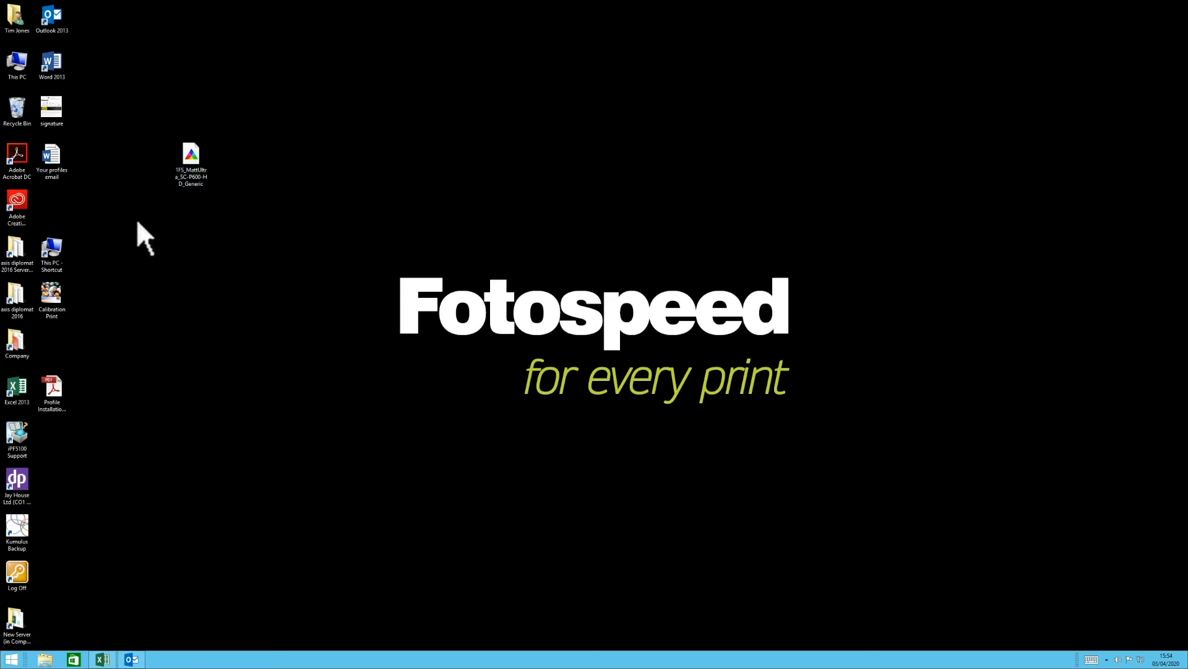
pyautogui.moveTo(235, 141)
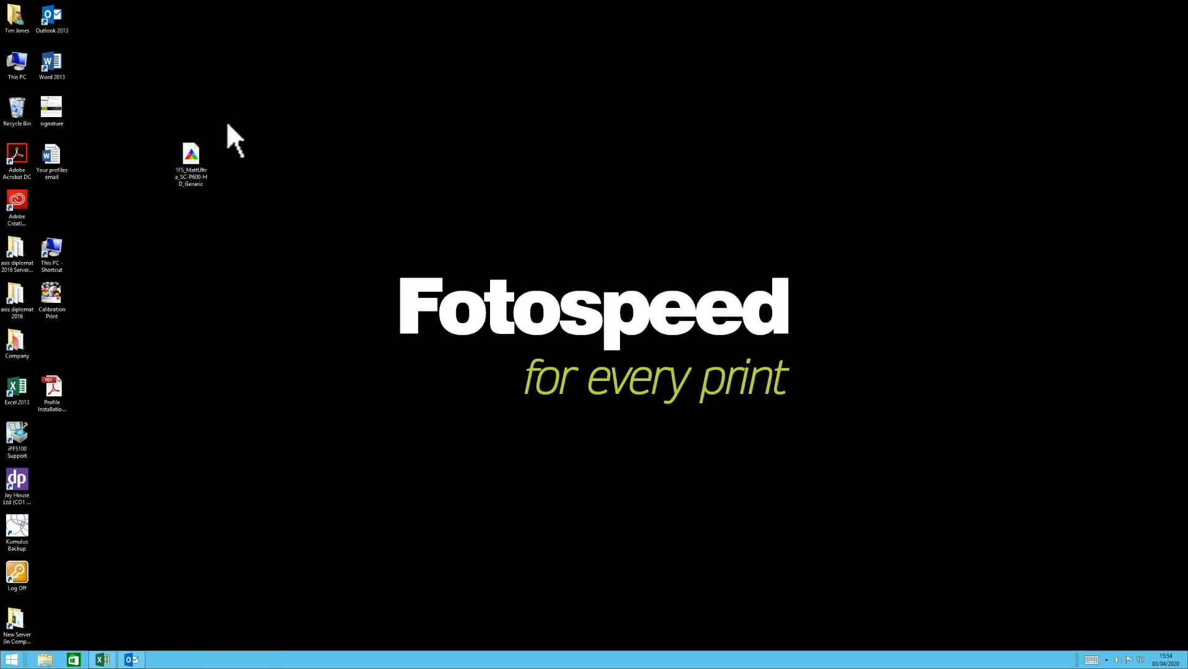
pyautogui.click(191, 156)
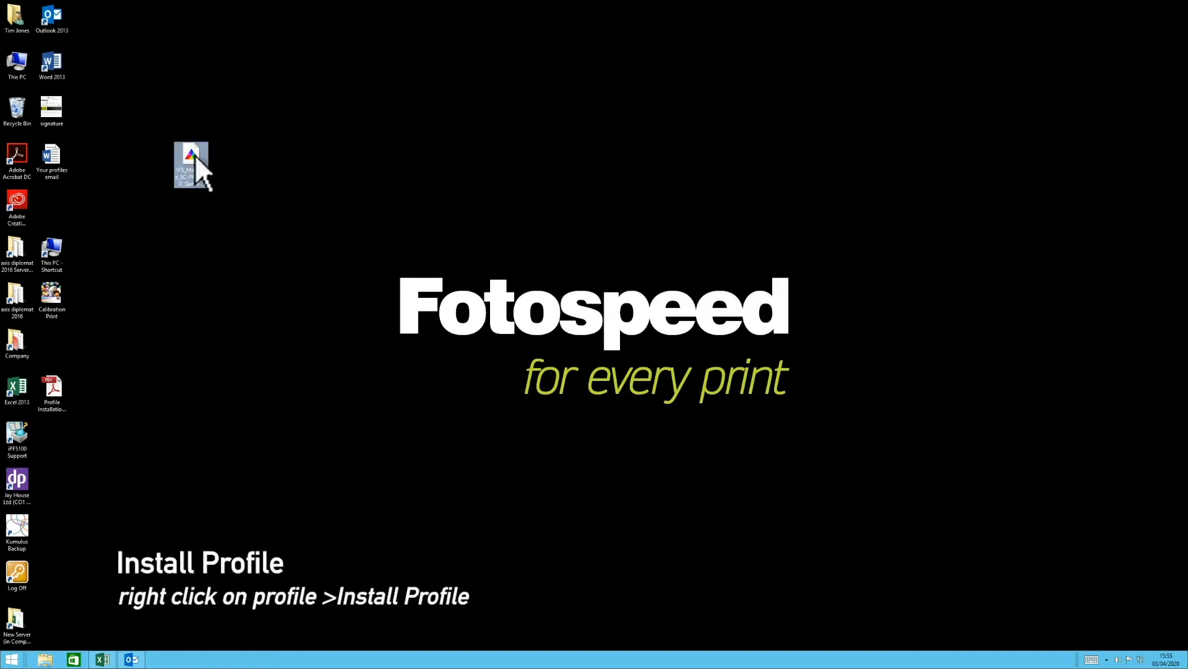
pyautogui.rightClick(191, 165)
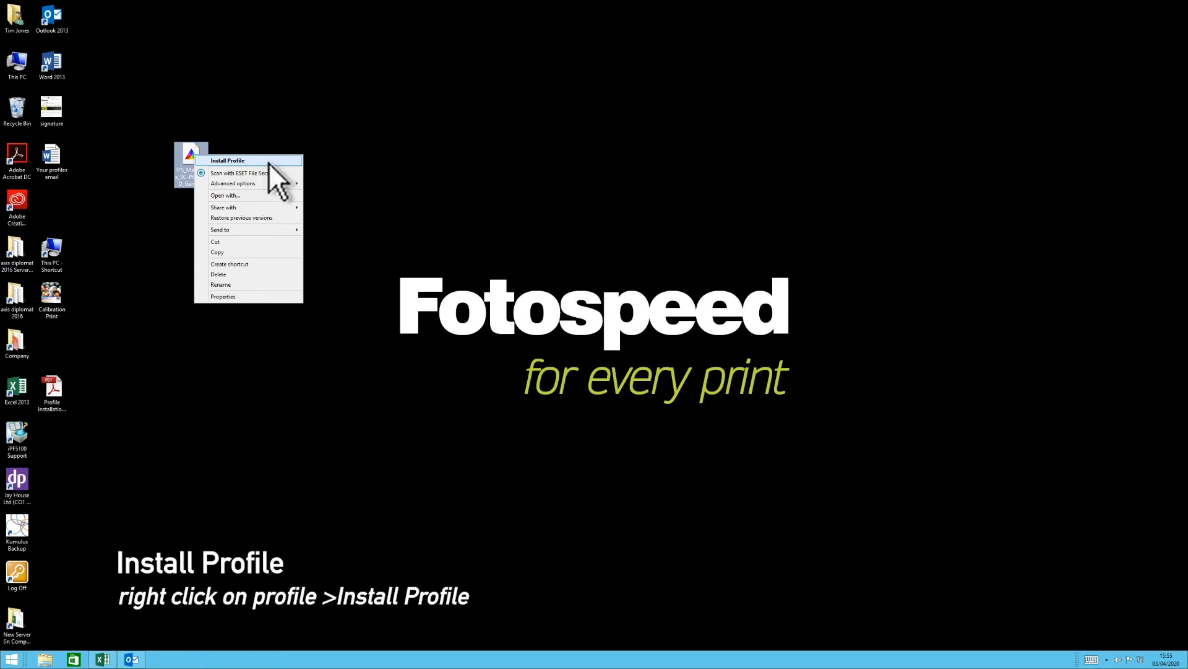